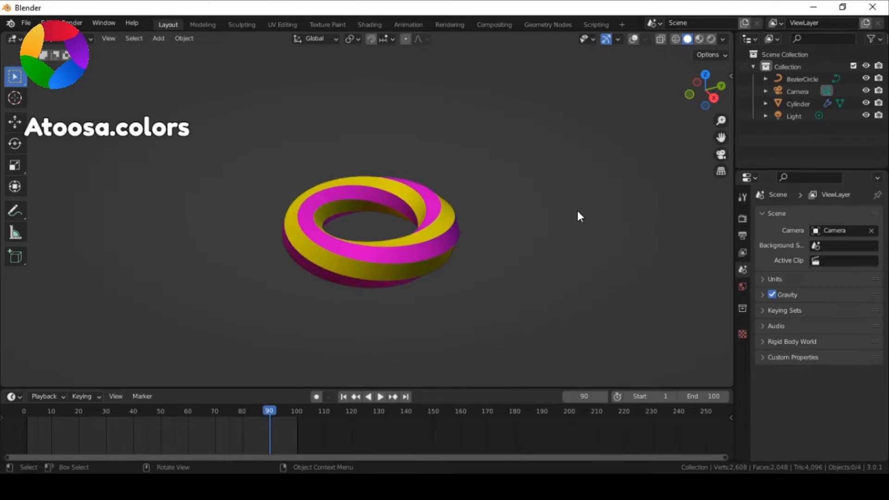
Add a cylinder, stretch it along X into a long bar and add many loop cuts along it.
left_click(158, 38)
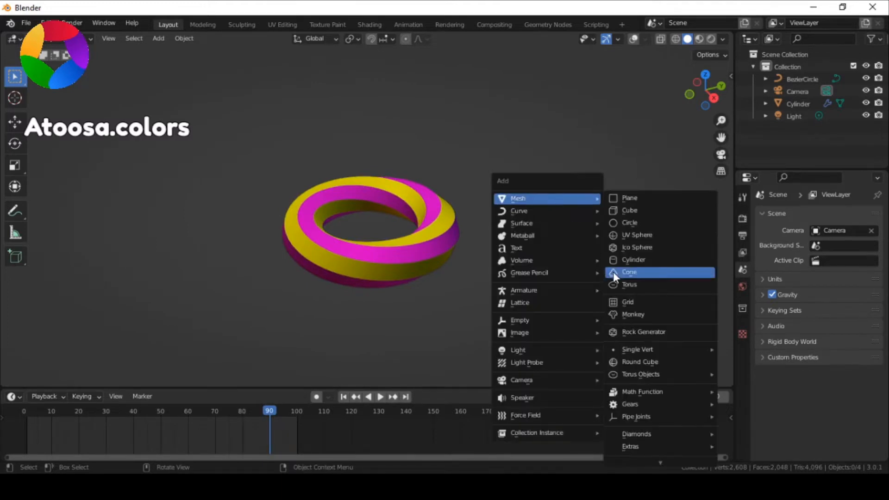
left_click(634, 260)
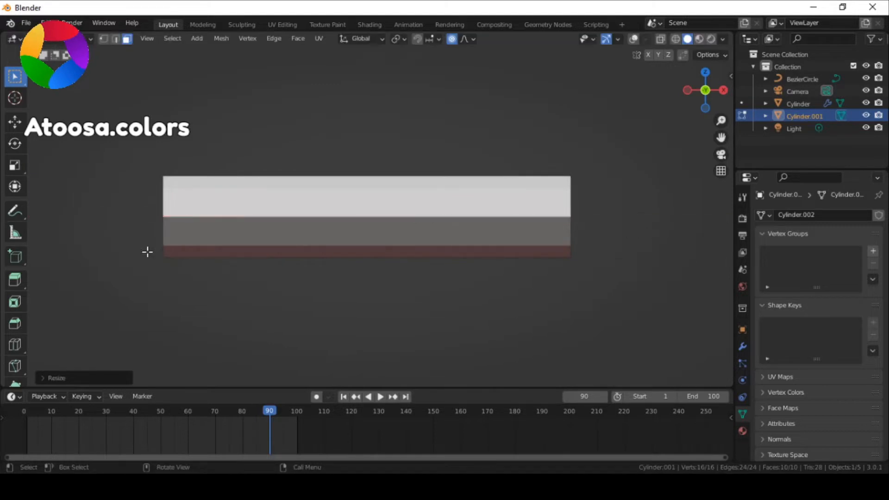
key("s")
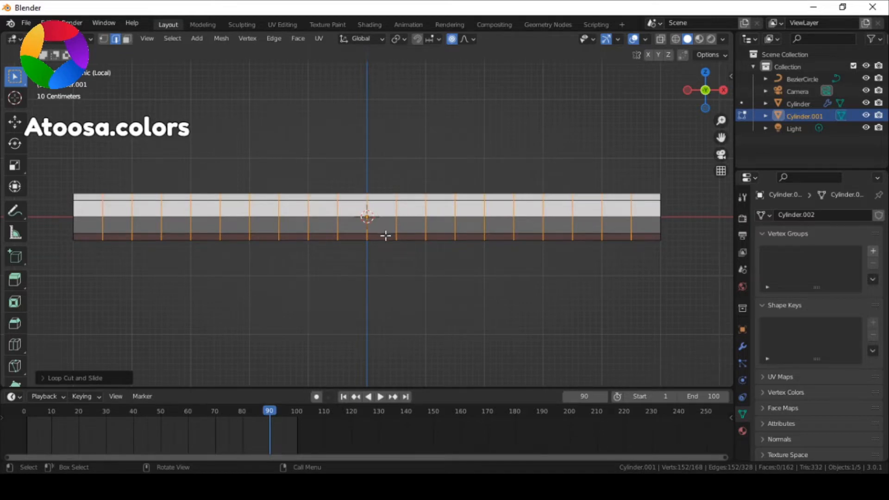
key("Tab")
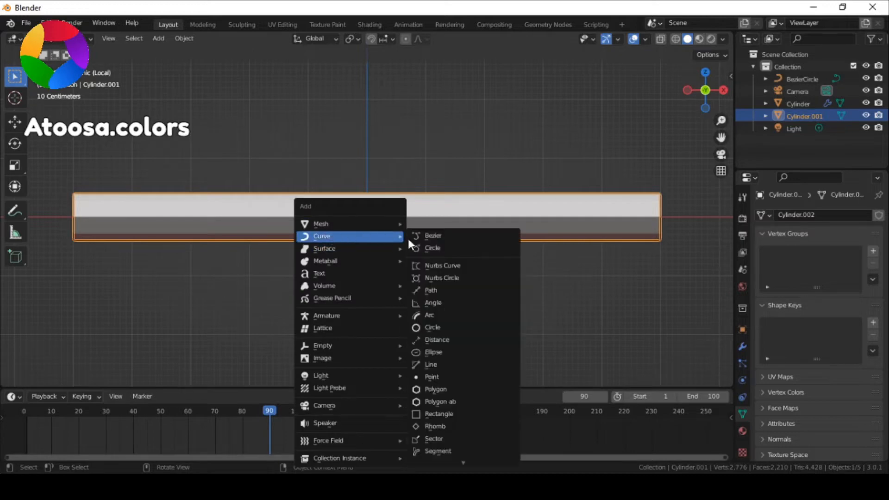
Add a Bezier circle and give Cylinder.001 a Curve deform modifier bending it into a ring.
left_click(433, 248)
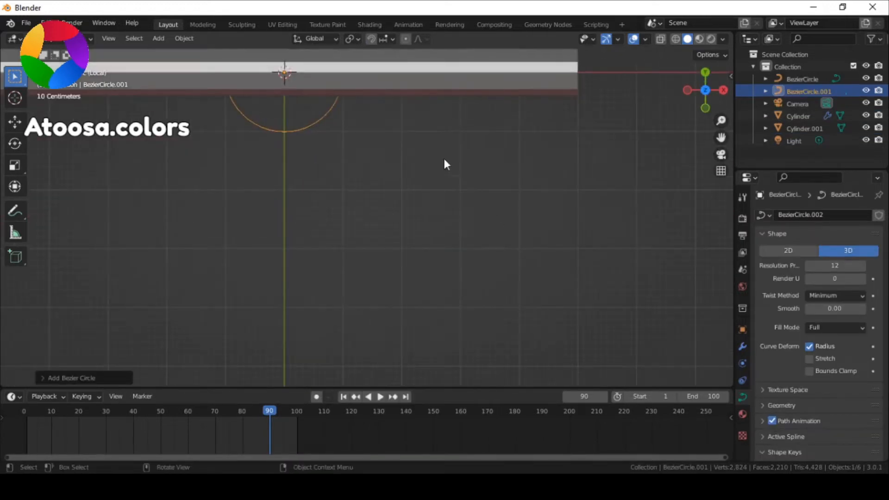
left_click(803, 129)
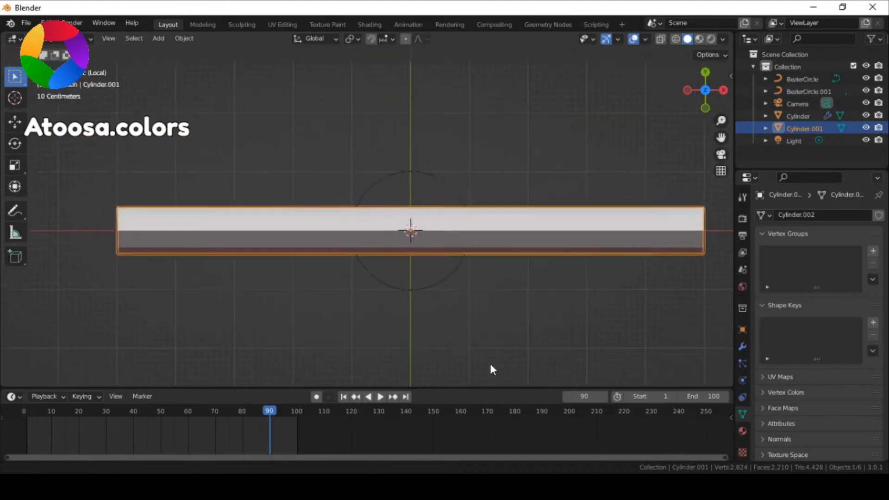
left_click(778, 215)
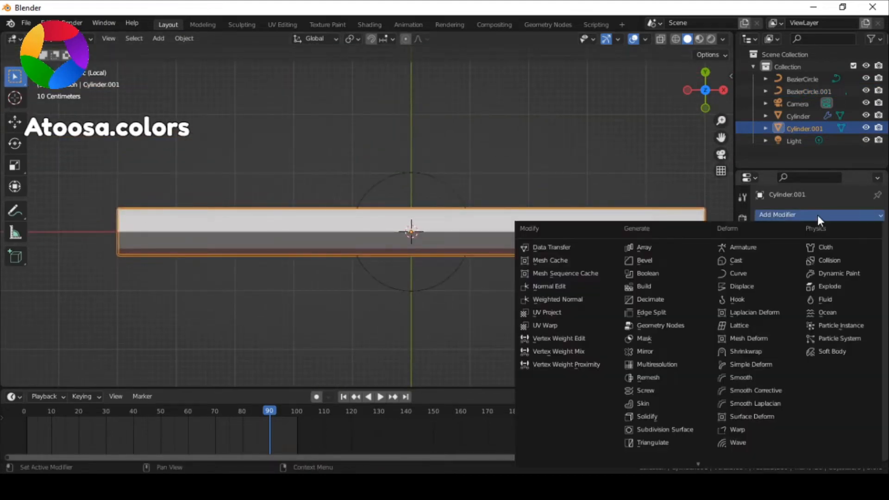
mouse_move(738, 273)
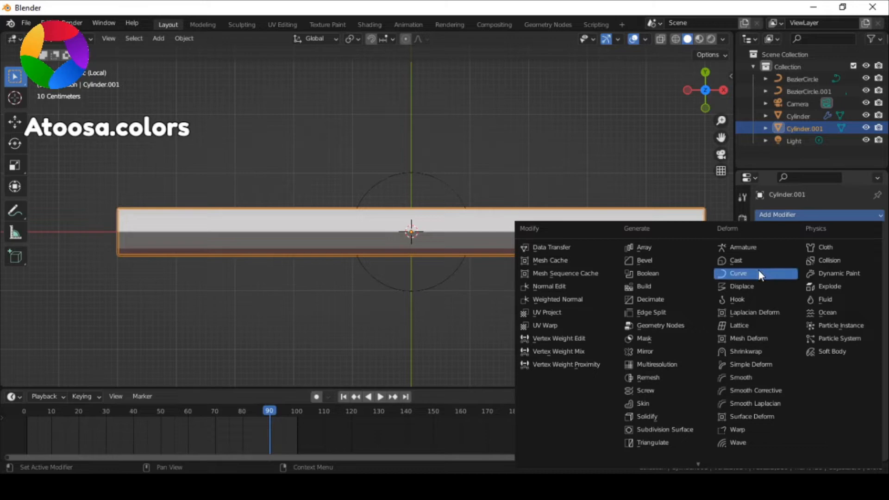
left_click(738, 273)
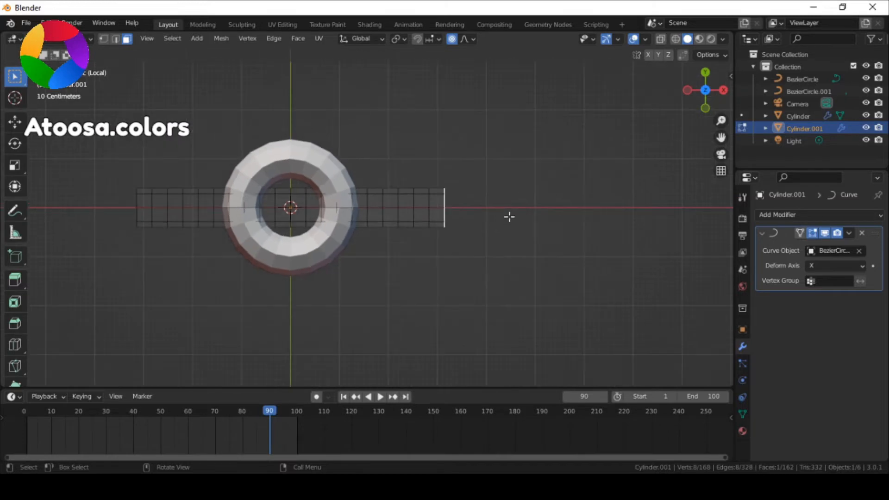
mouse_move(514, 198)
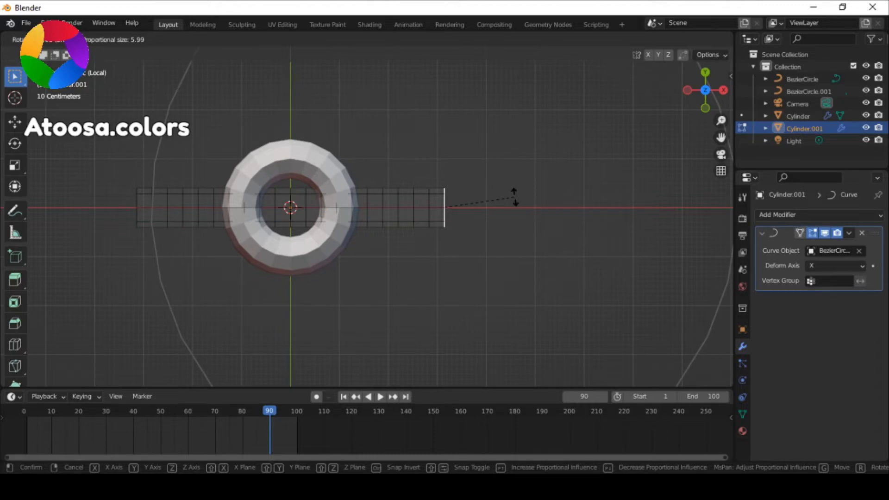
mouse_move(437, 140)
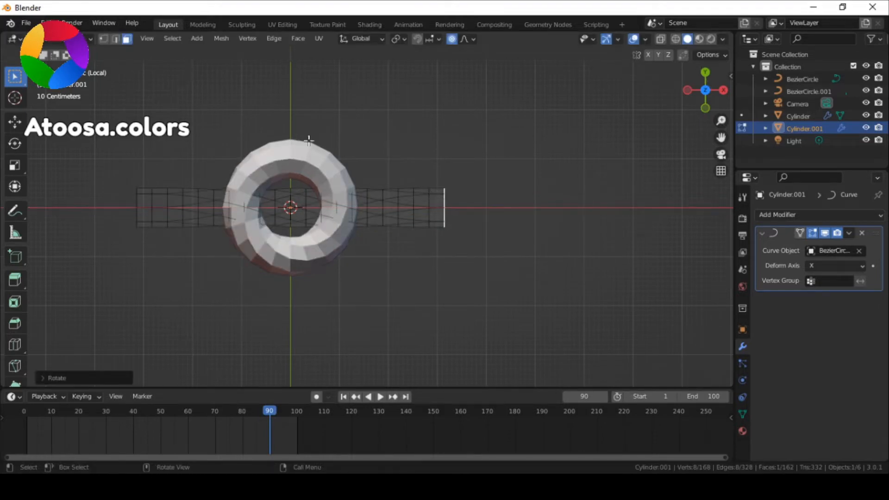
Set the 180° proportional rotation's falloff to Linear for a gradual Möbius twist.
left_click(56, 378)
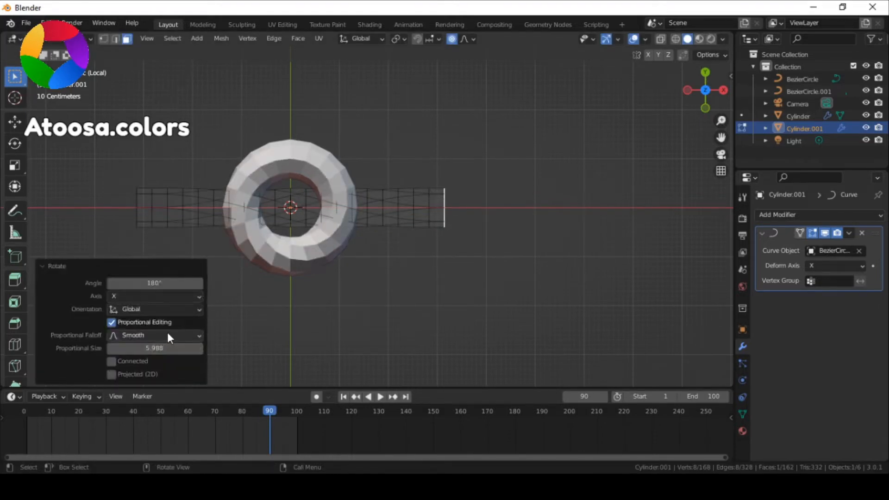
left_click(154, 335)
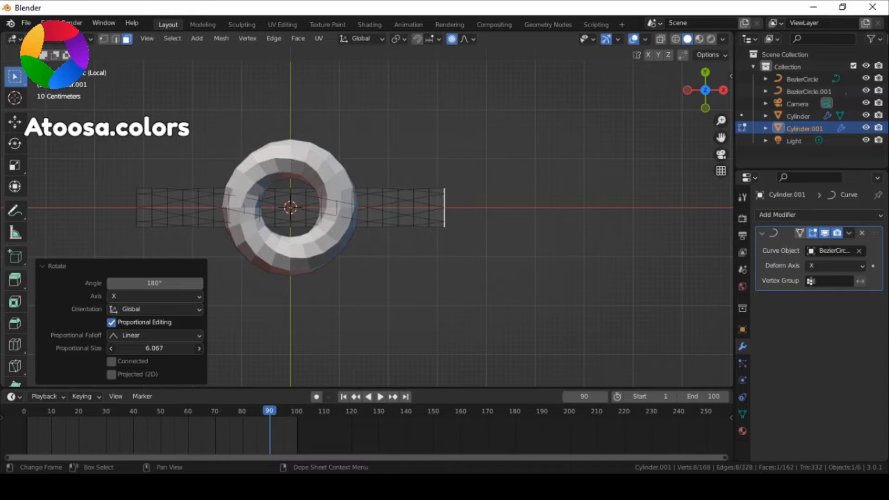
left_click(55, 266)
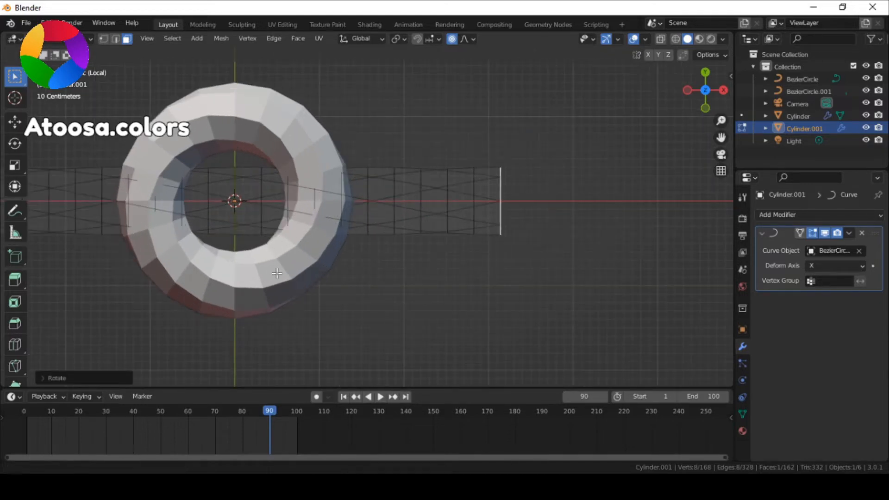
Shade the ring smooth and add Edge Split and level-2 Subdivision Surface modifiers.
key("Tab")
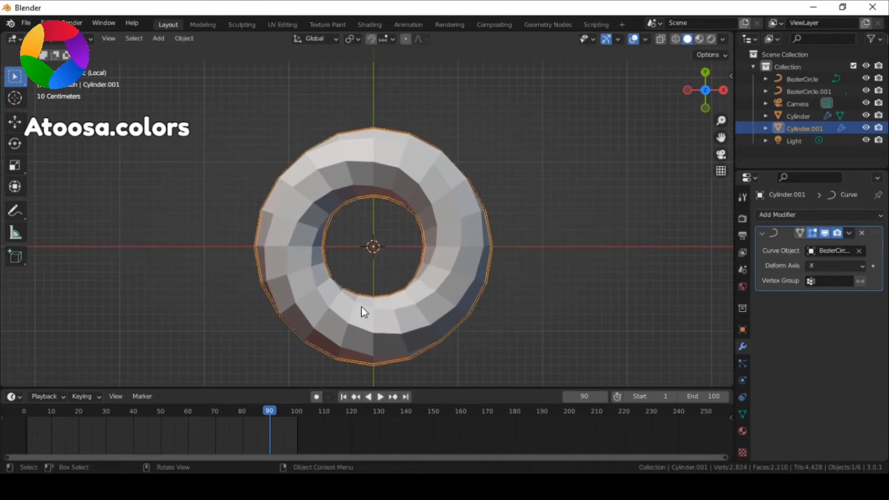
left_click_drag(363, 312, 414, 221)
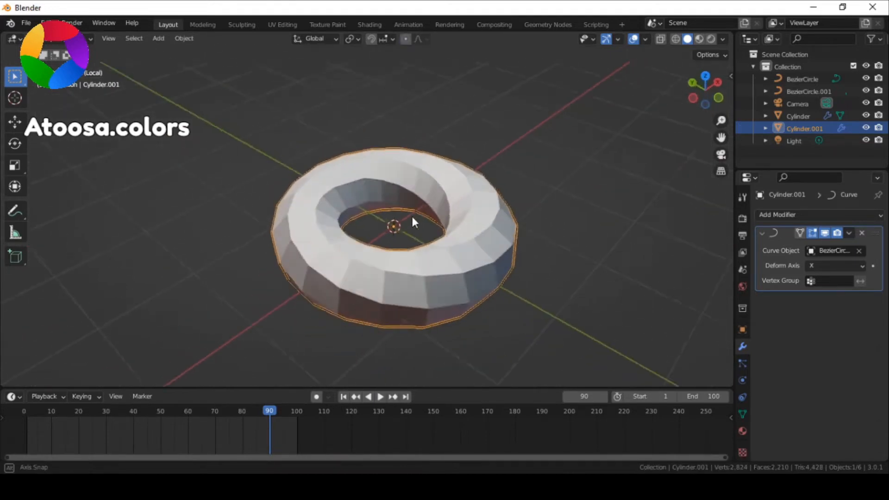
left_click(777, 214)
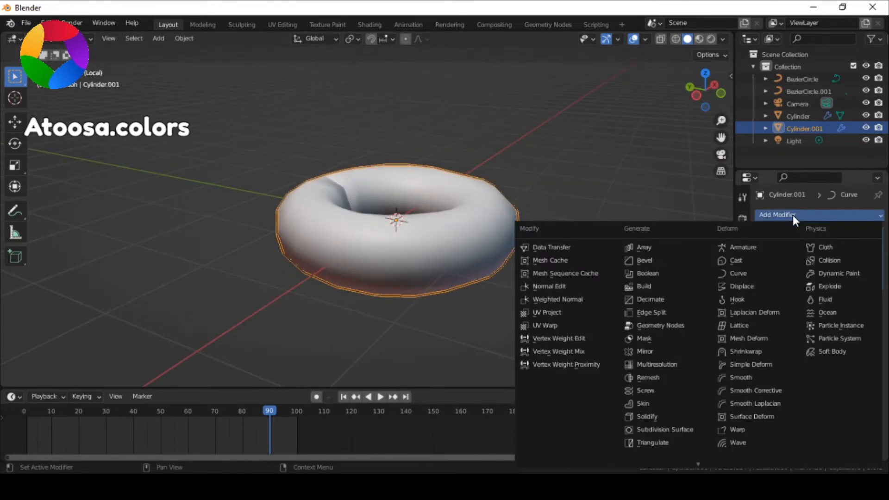
left_click(650, 313)
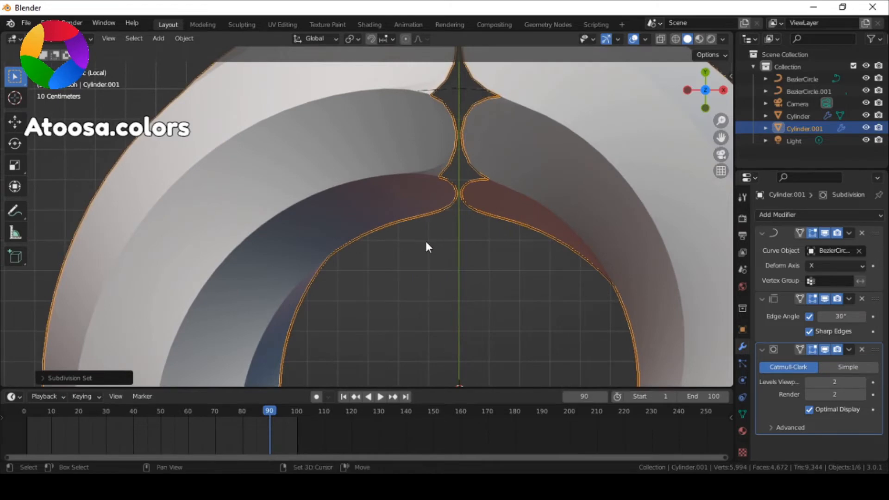
left_click_drag(428, 247, 479, 270)
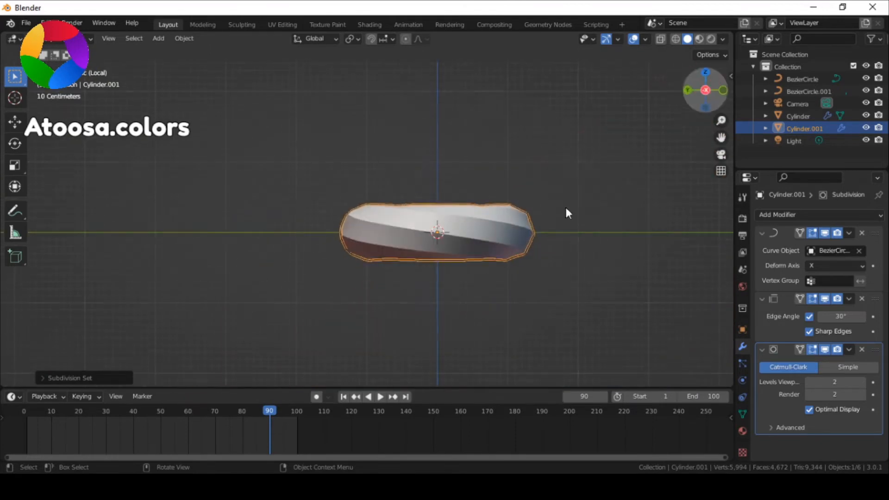
Inspect the cylinder's open end face in edit mode and return to object mode.
key("Tab")
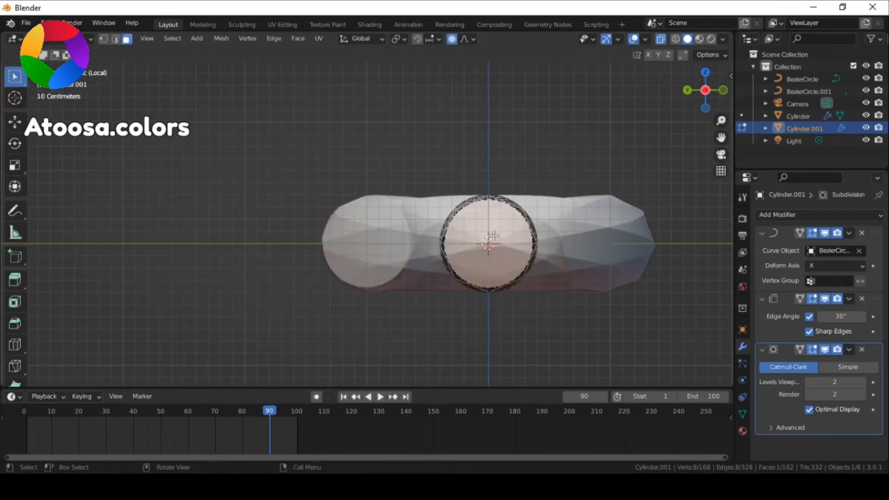
left_click(488, 244)
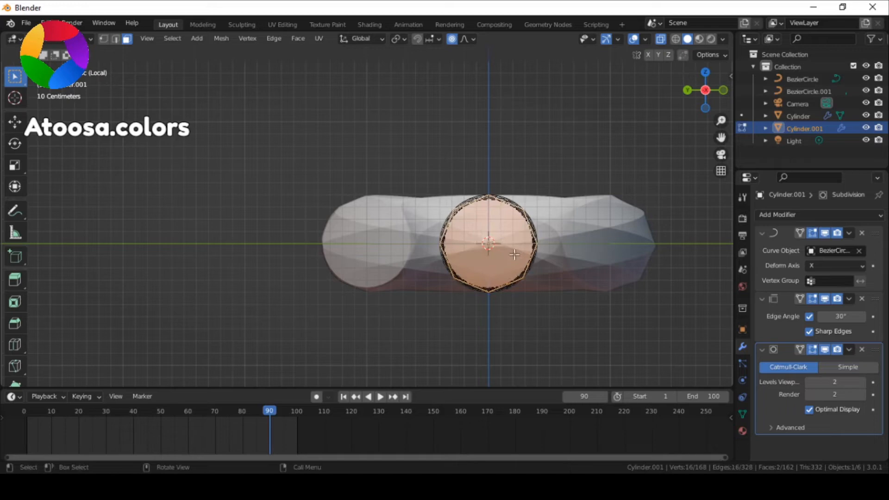
key("Tab")
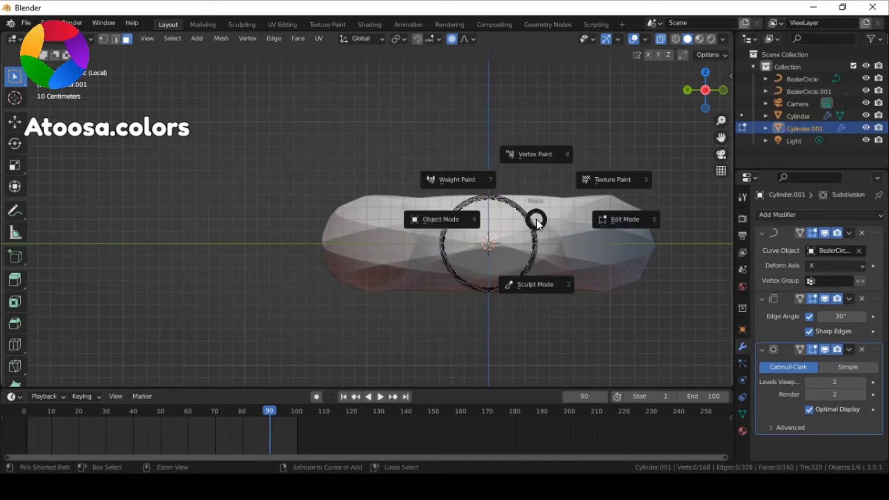
left_click(440, 219)
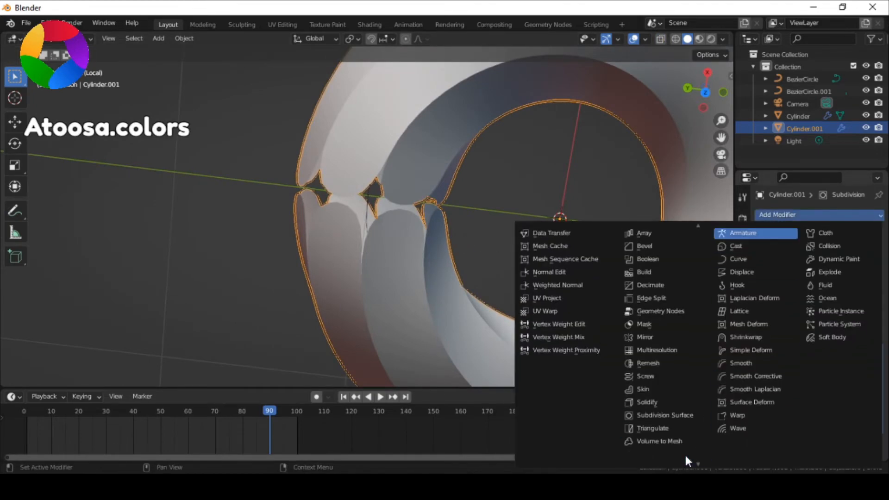
mouse_move(838, 233)
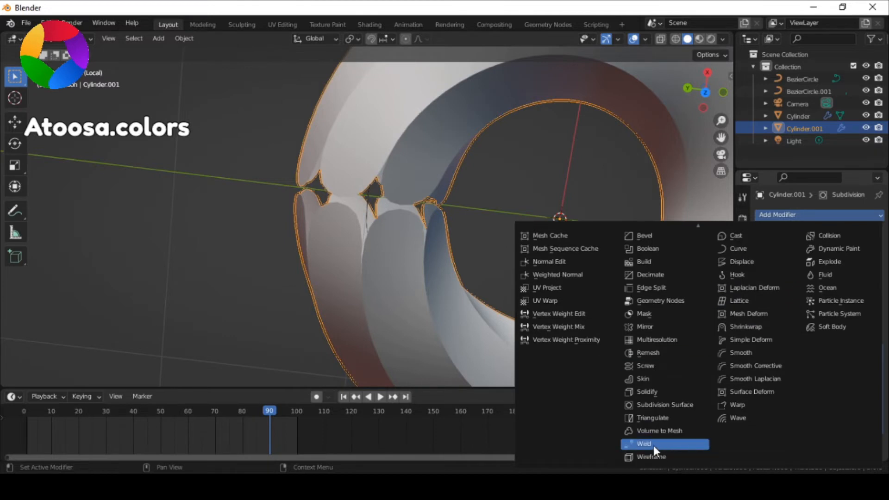
Add a Weld modifier with merge distance about 0.0085 m so the seam closes.
left_click(644, 444)
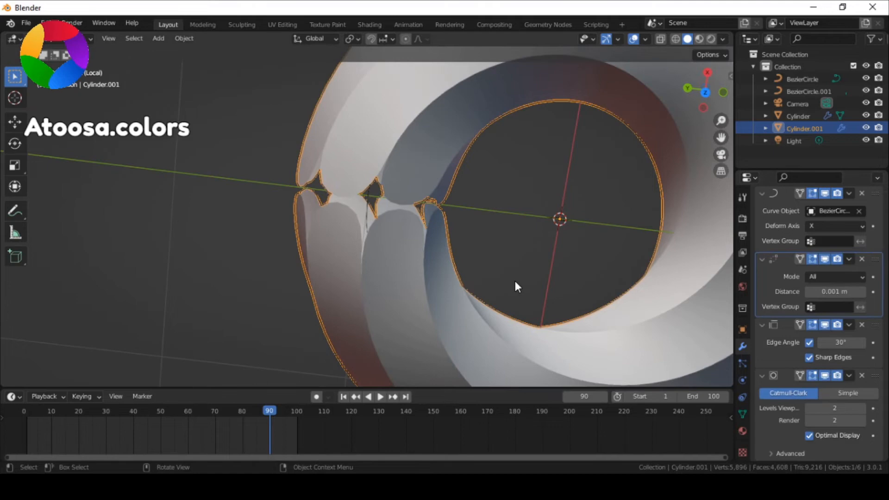
left_click_drag(833, 291, 839, 291)
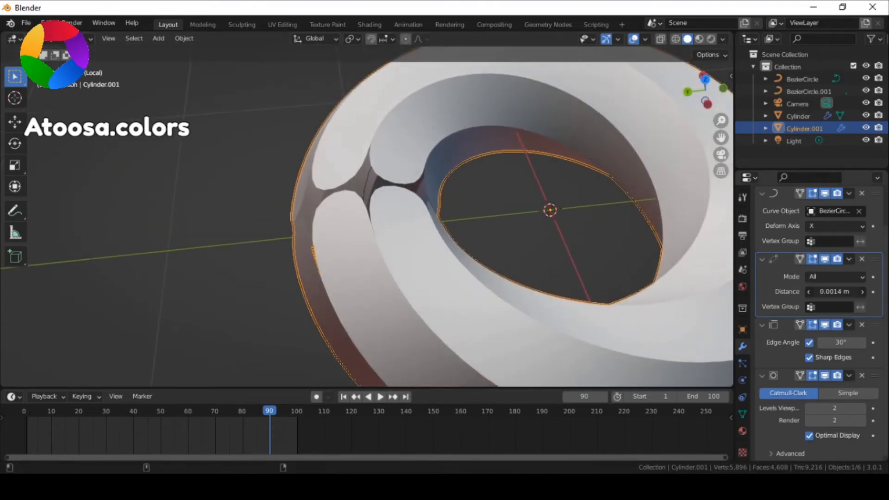
left_click_drag(833, 291, 838, 292)
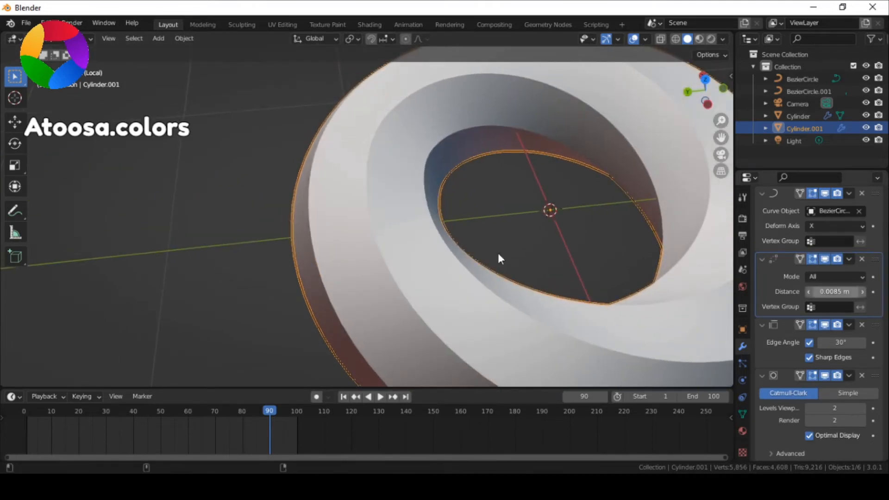
left_click_drag(500, 258, 527, 158)
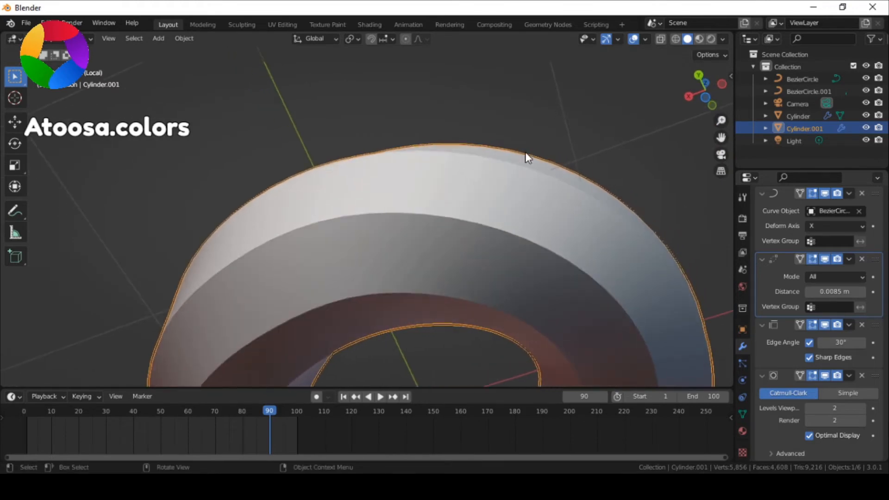
left_click_drag(527, 158, 421, 283)
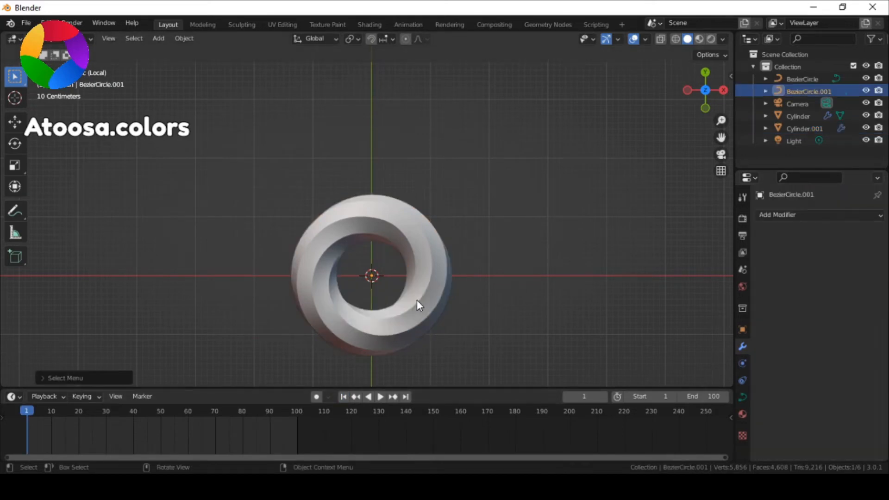
Add Basis and Key 1 shape keys to BezierCircle.001 and keyframe Key 1's value at frame 1.
left_click_drag(420, 306, 686, 382)
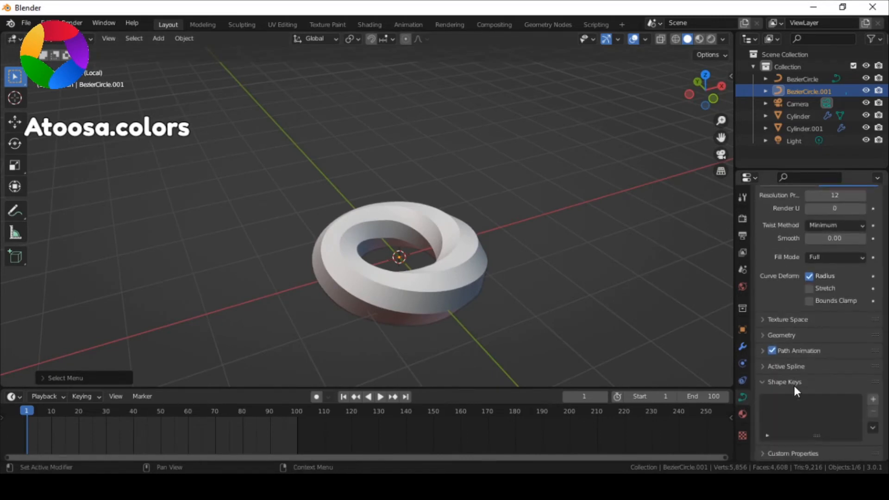
left_click(873, 399)
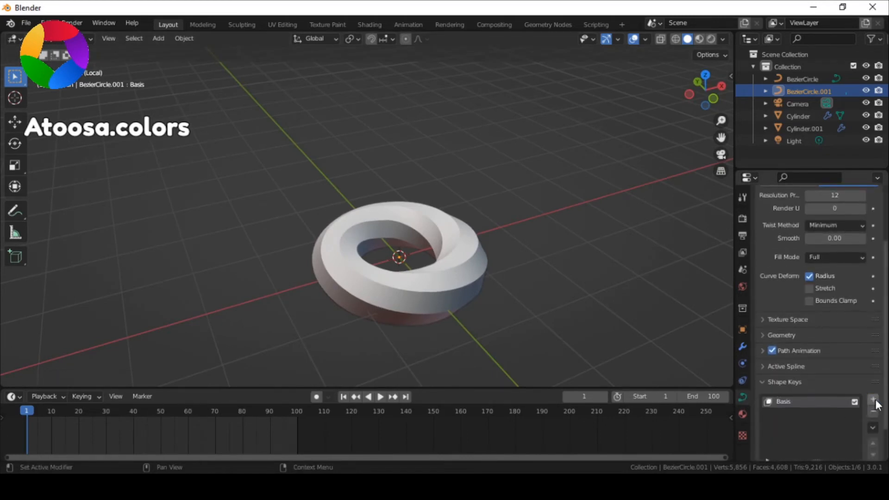
left_click(872, 401)
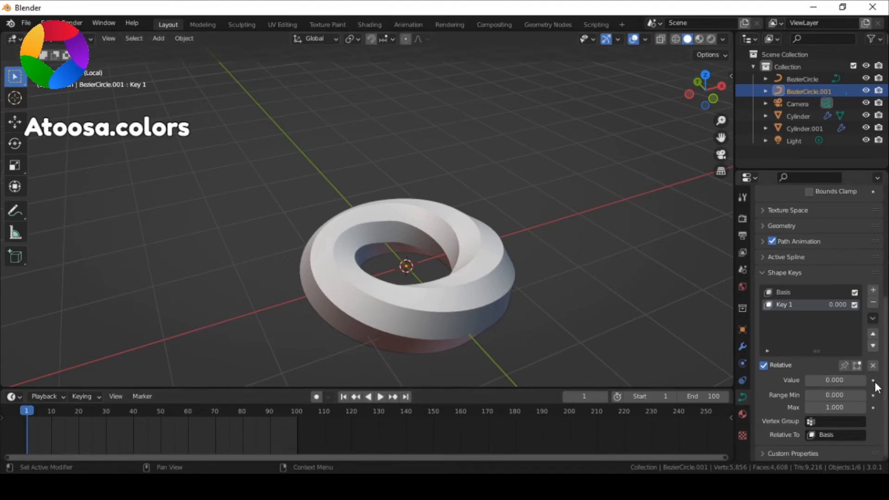
left_click(405, 396)
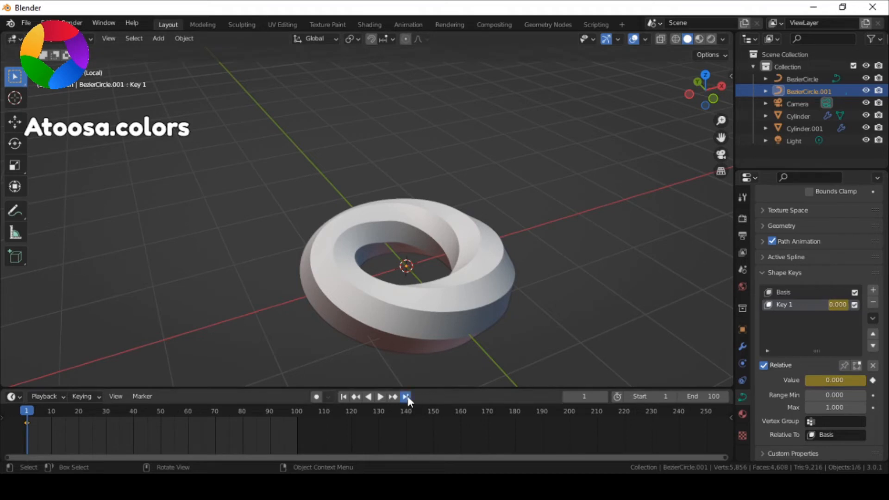
left_click(406, 396)
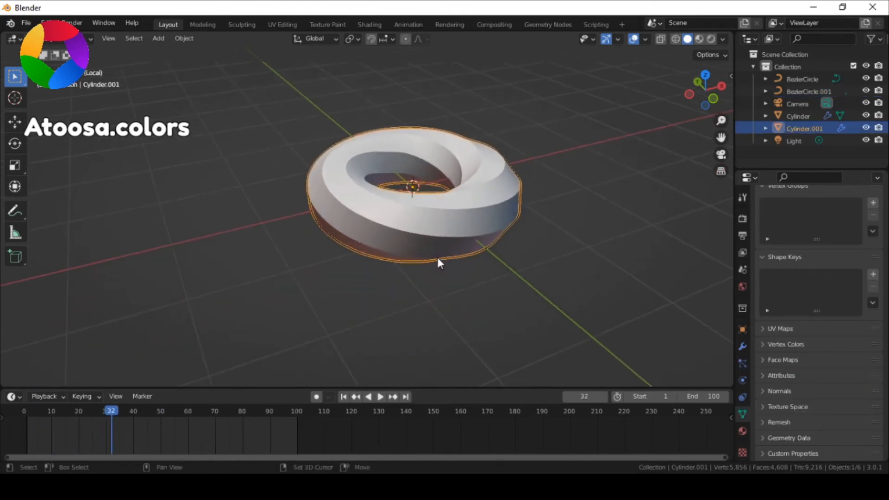
Create a white material and a green second material assigned to selected faces for stripes.
key("Tab")
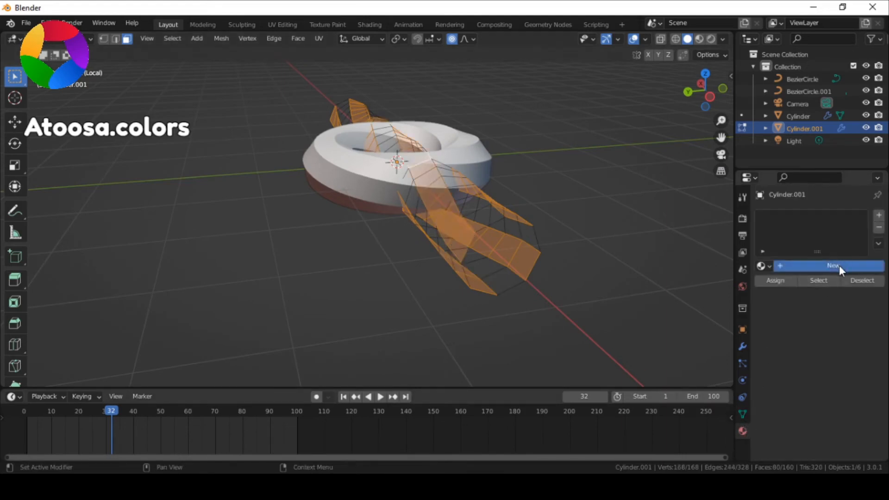
left_click(830, 265)
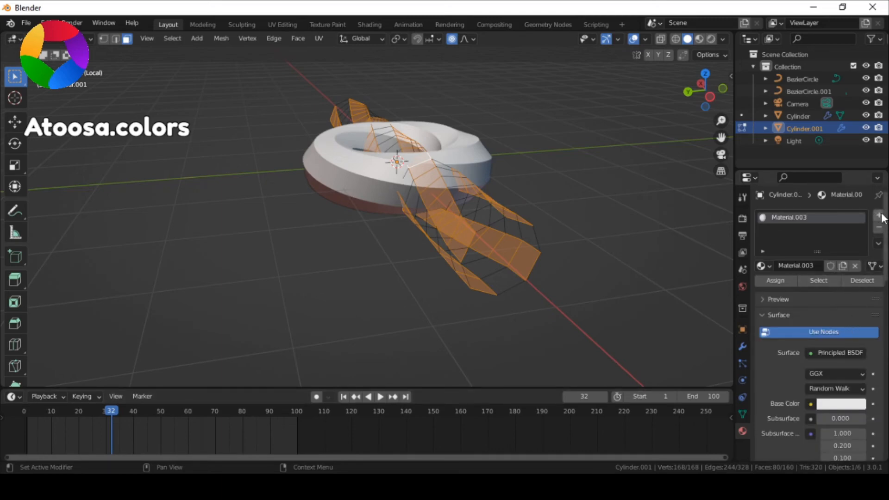
left_click(878, 214)
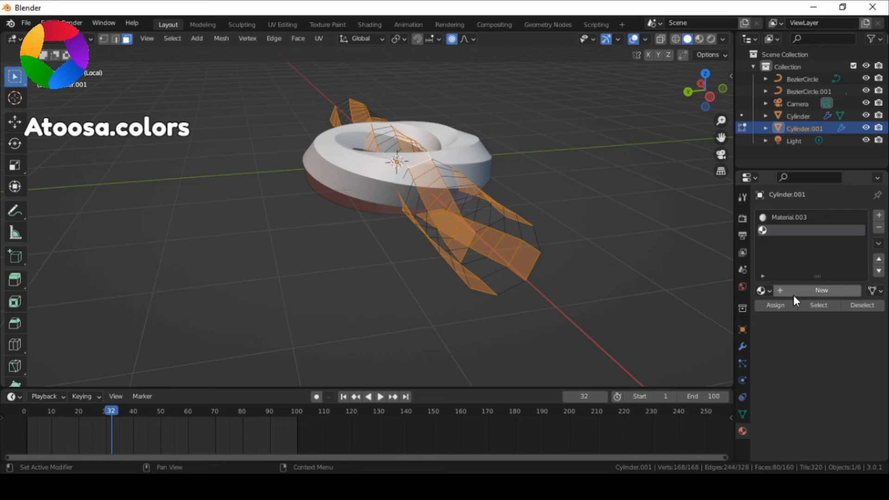
left_click(821, 289)
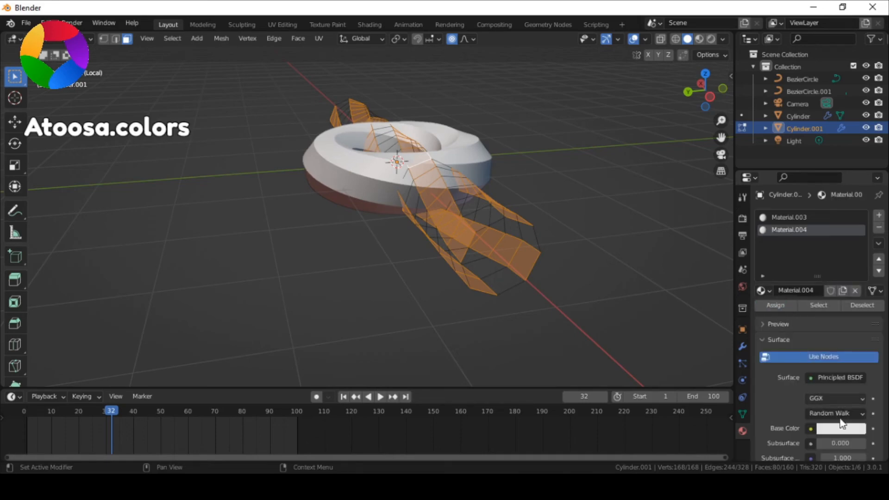
left_click(841, 428)
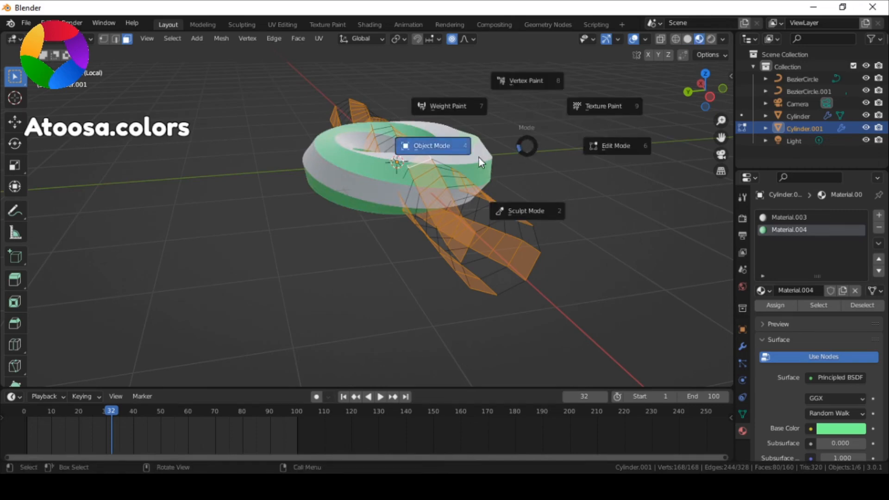
left_click(432, 146)
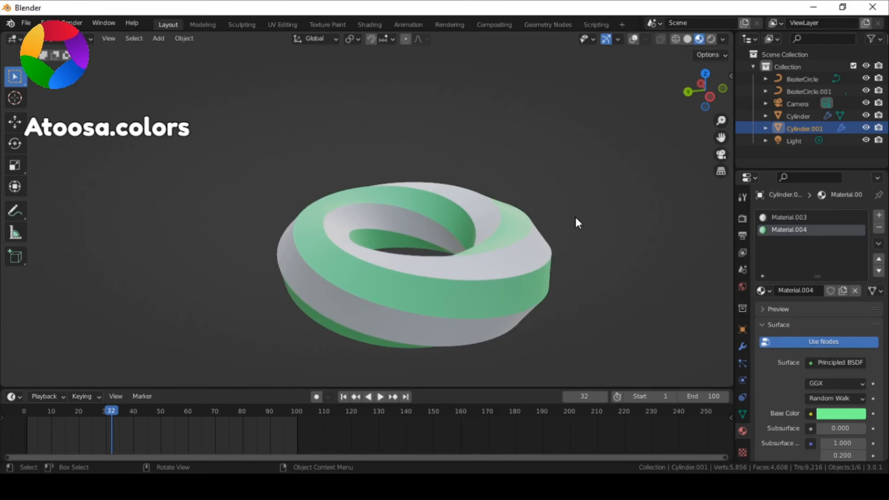
Play back the twisting animation of the green-and-white striped torus.
left_click_drag(578, 221, 578, 255)
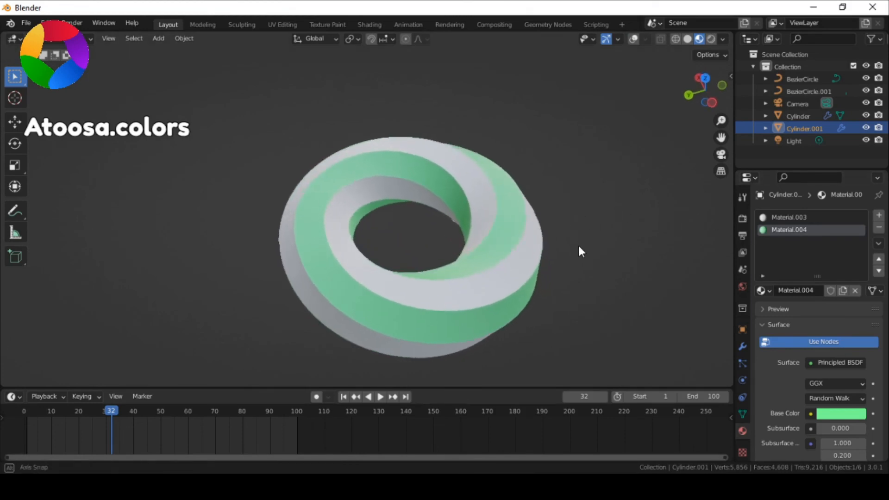
left_click(381, 396)
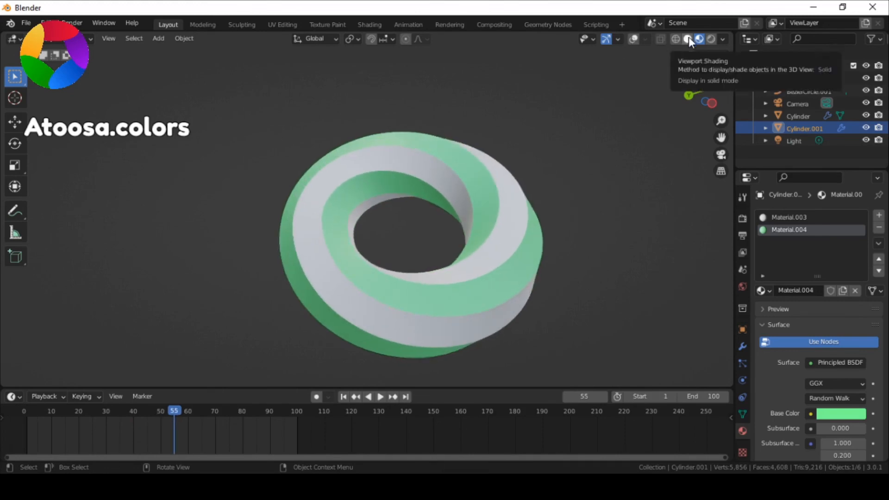
left_click(380, 396)
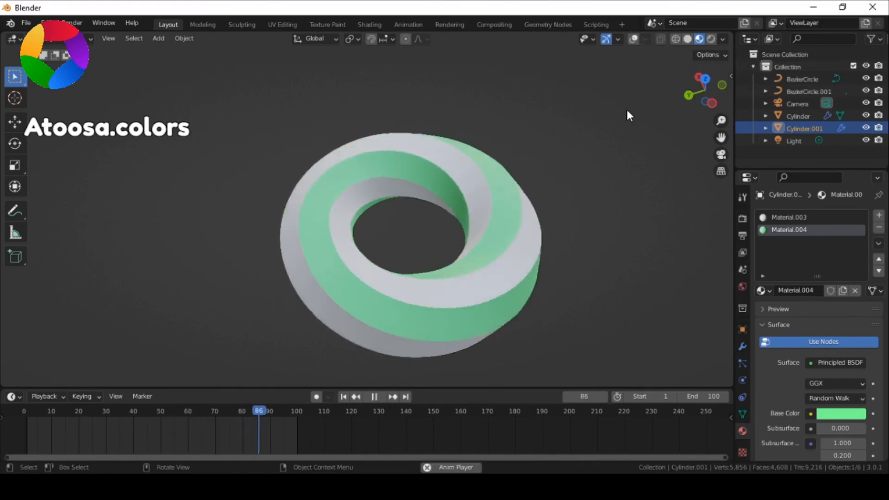